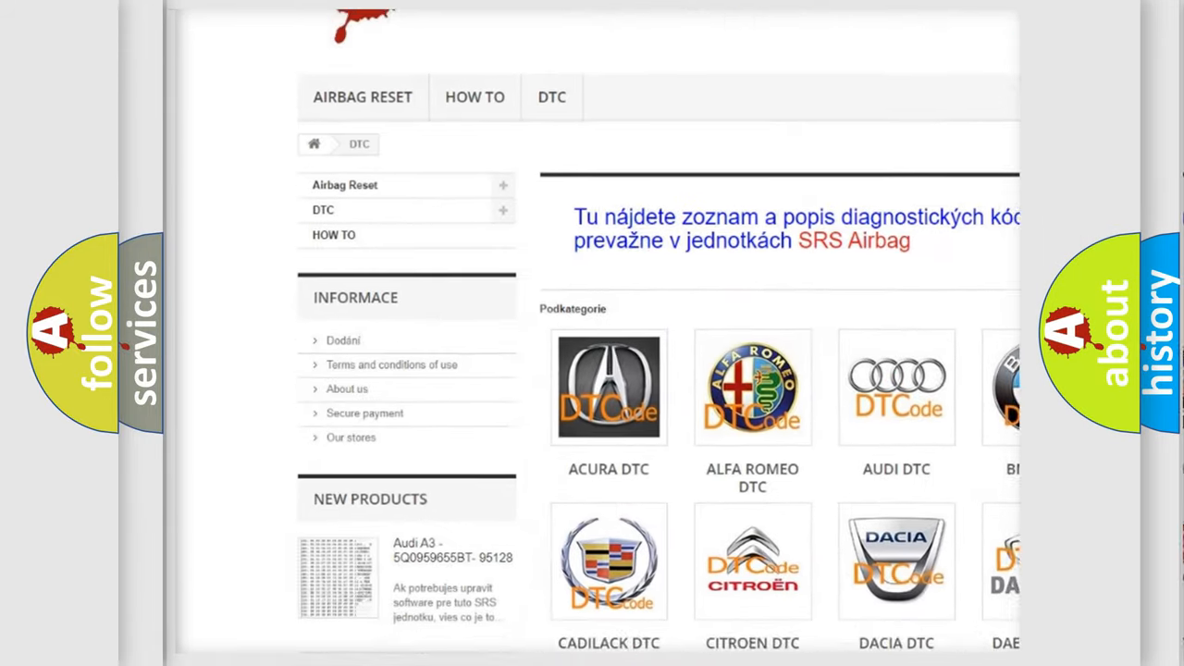
pyautogui.scroll(-3)
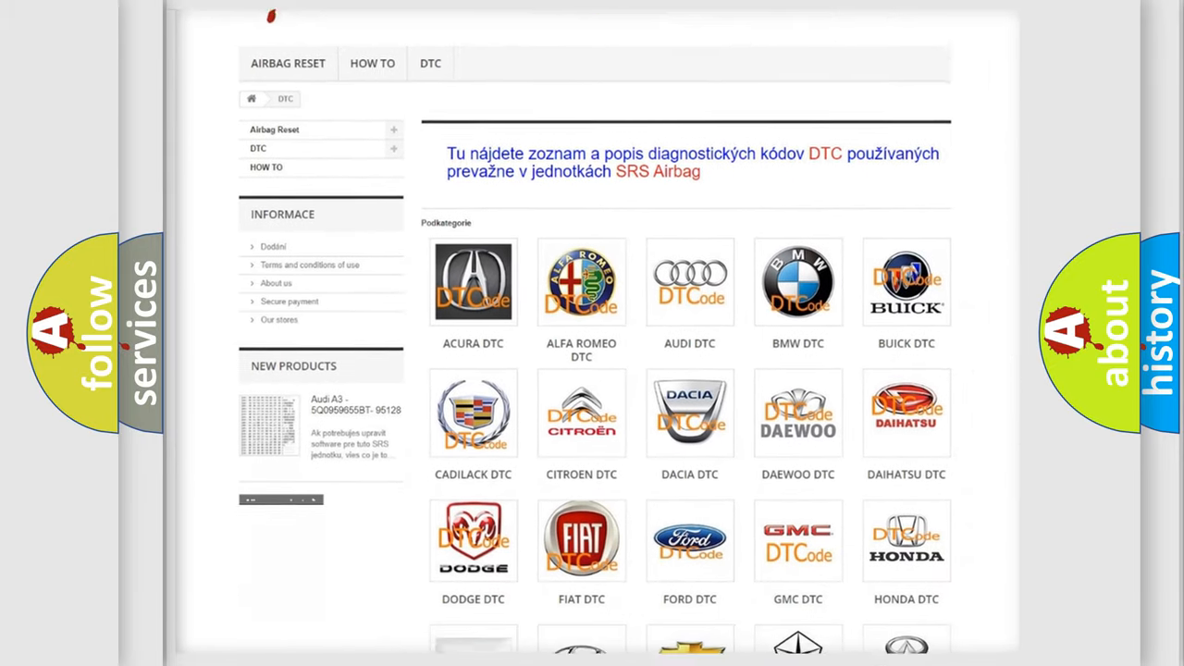
pyautogui.scroll(-3)
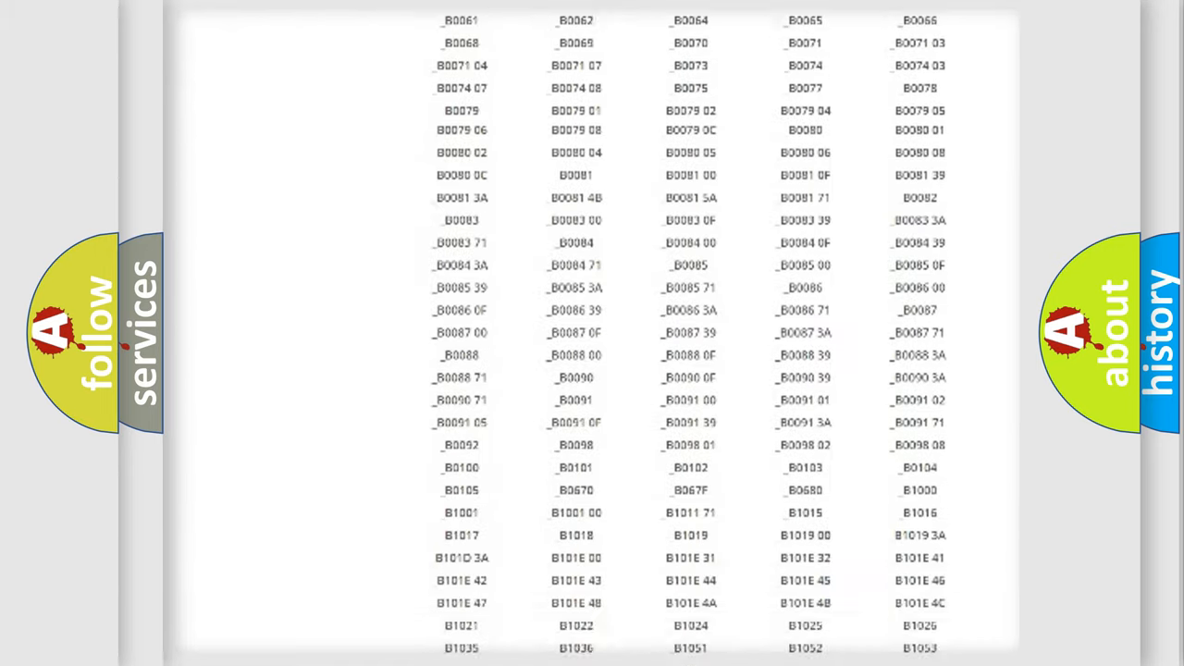
pyautogui.scroll(3)
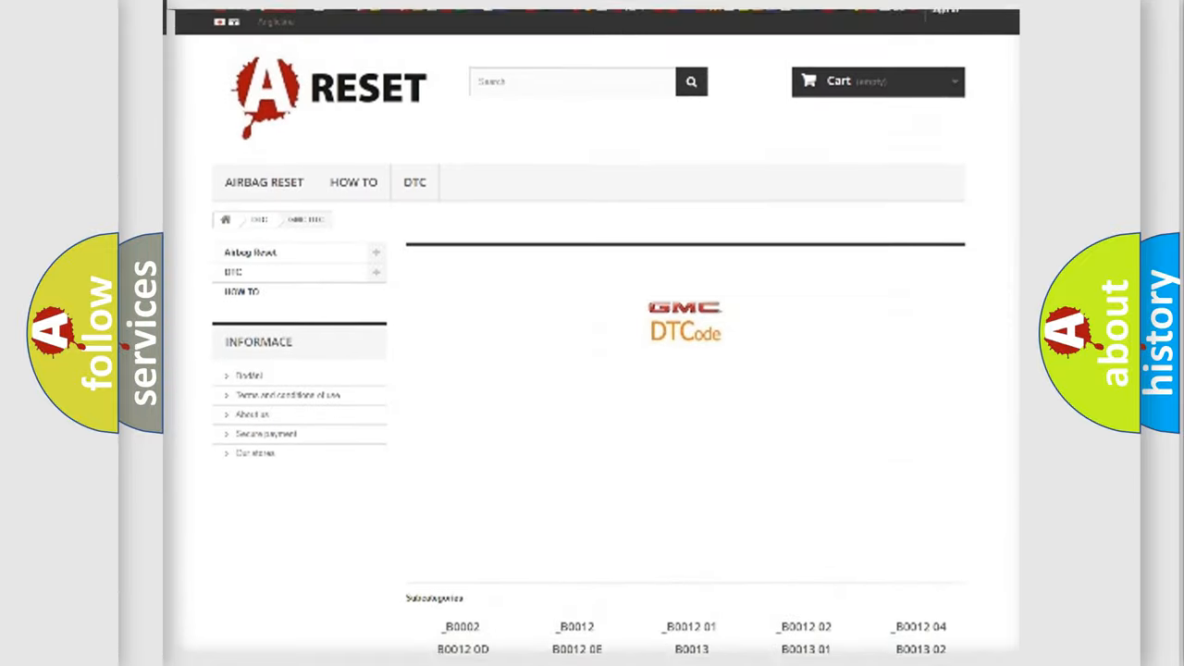